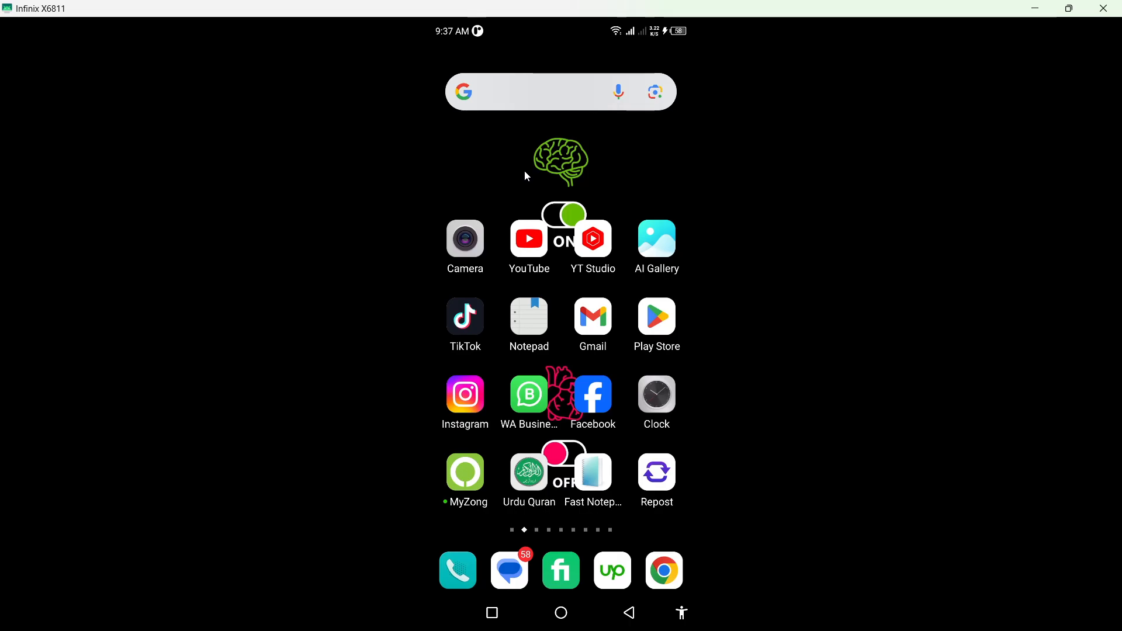
mouse_move(561, 194)
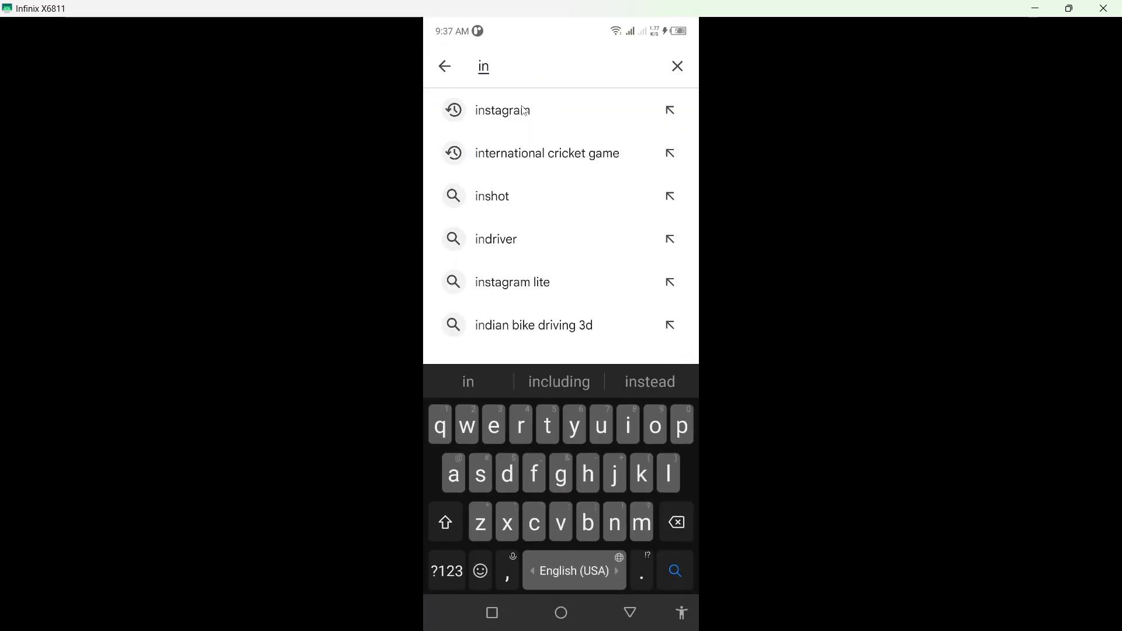
Bring up the Instagram (Beta) listing from the Play Store search suggestions.
left_click(503, 110)
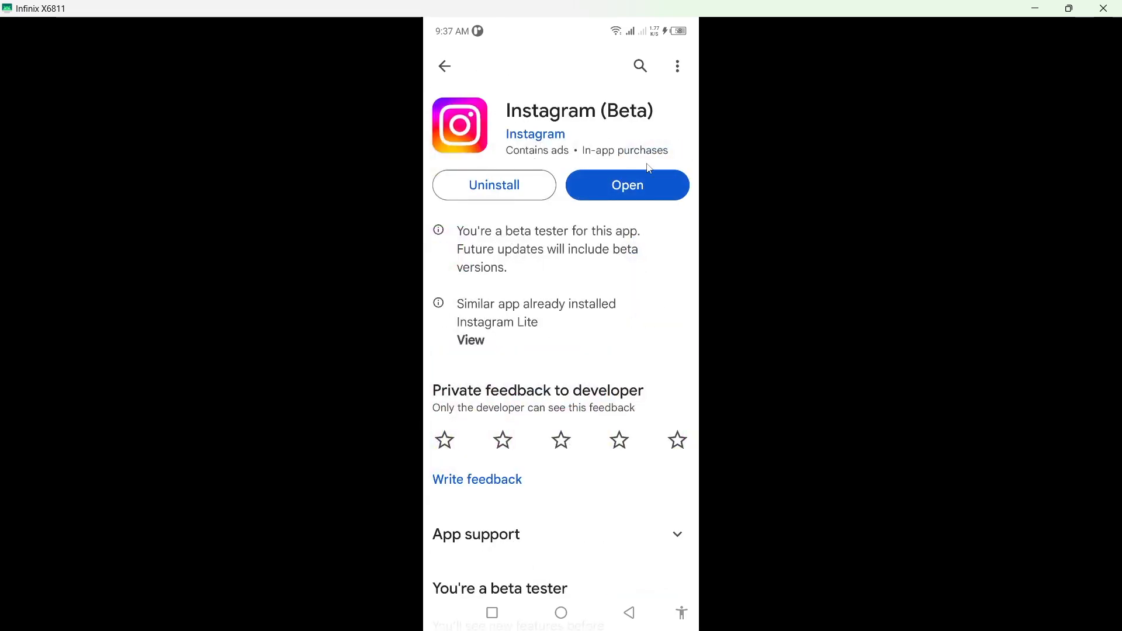
mouse_move(634, 194)
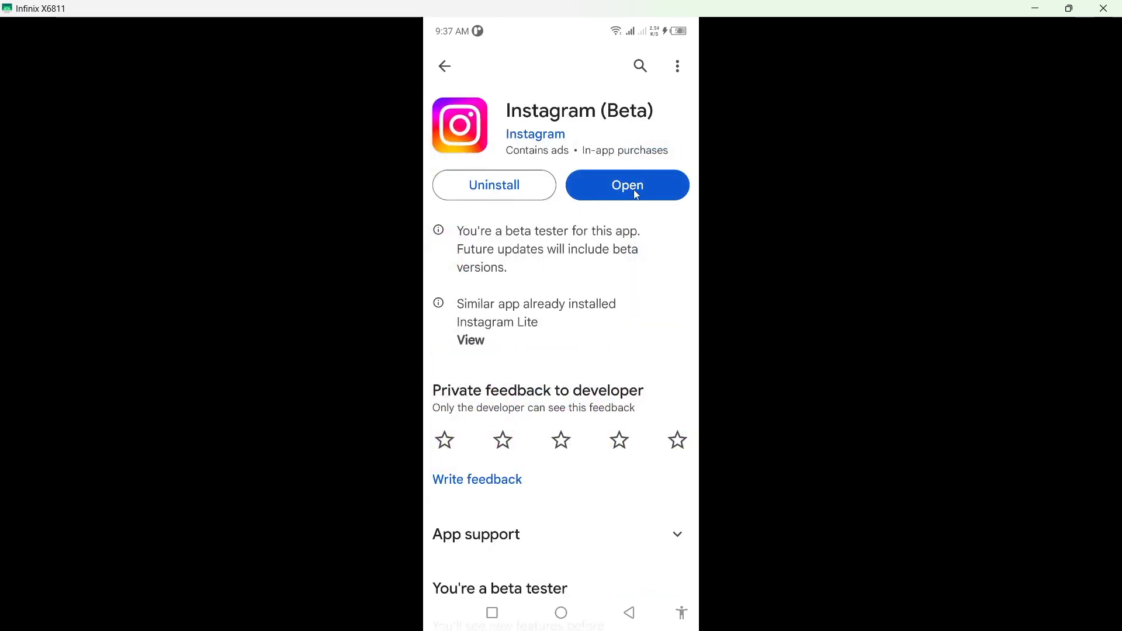
mouse_move(565, 204)
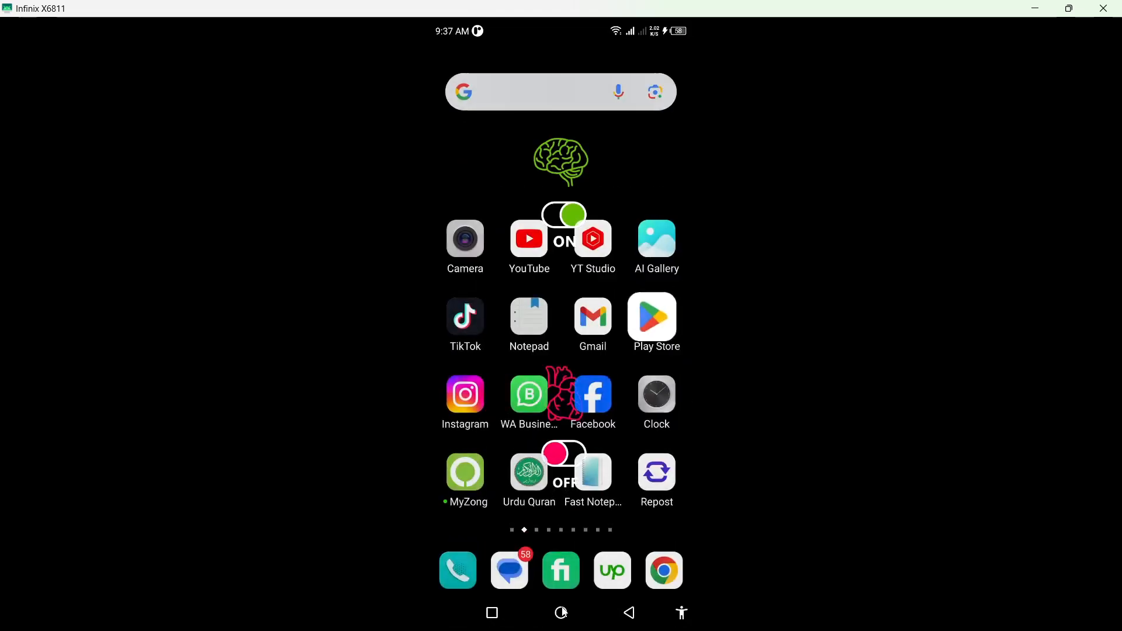
Launch Instagram and enter the Business | Motivation | Growth group conversation.
left_click(465, 395)
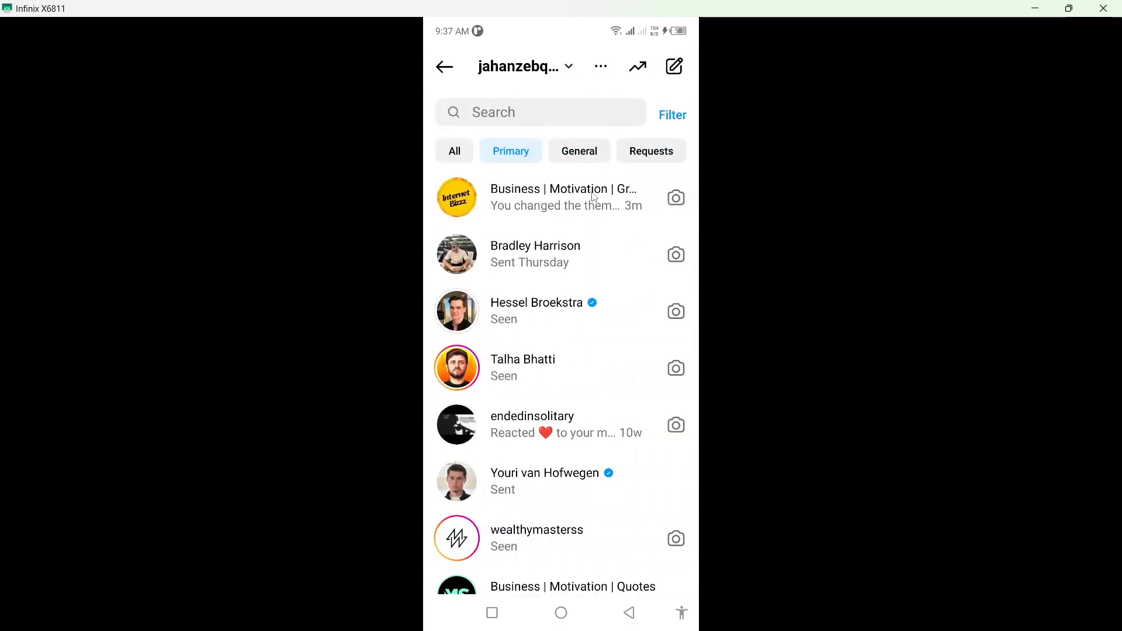
left_click(556, 196)
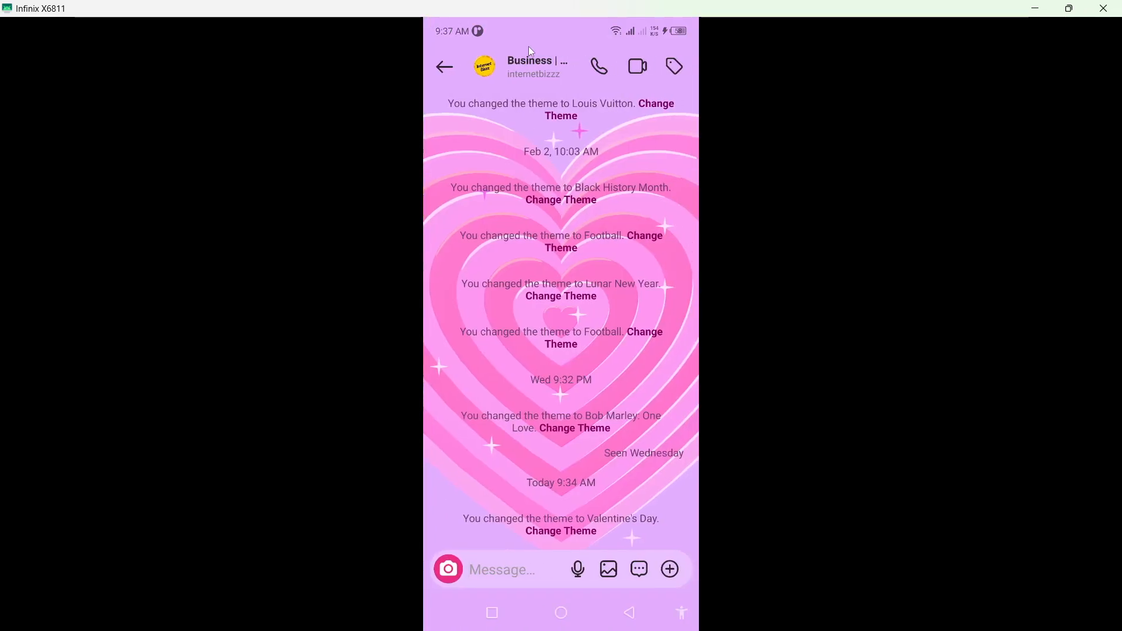
Change the chat theme from Valentine's Day to Soccer via the details' Chat Theme sheet.
left_click(537, 65)
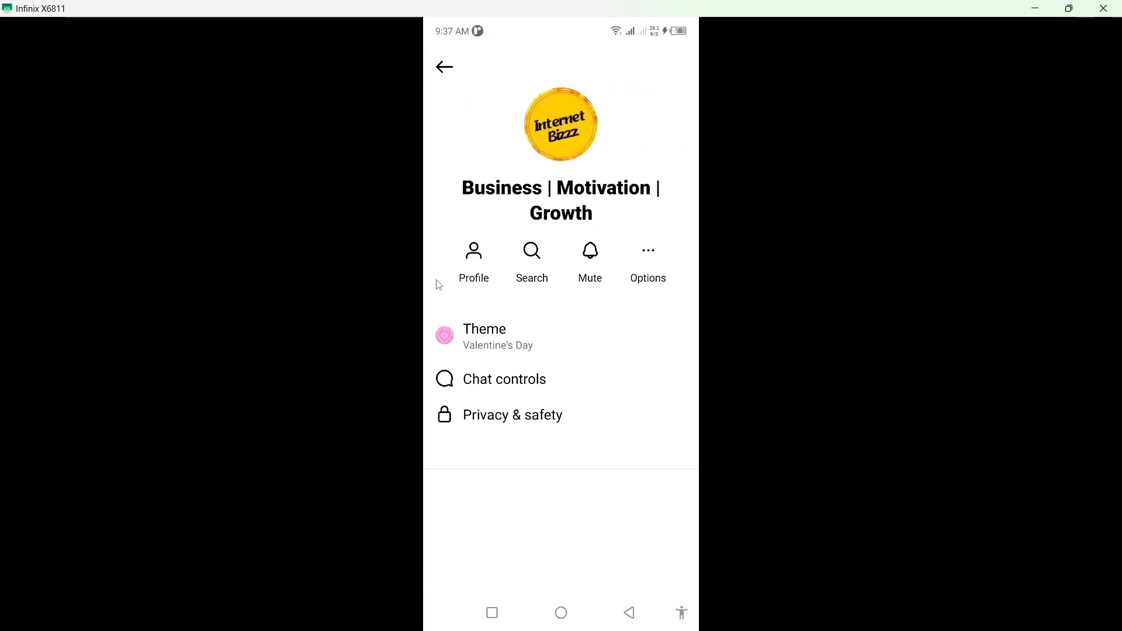
left_click(484, 330)
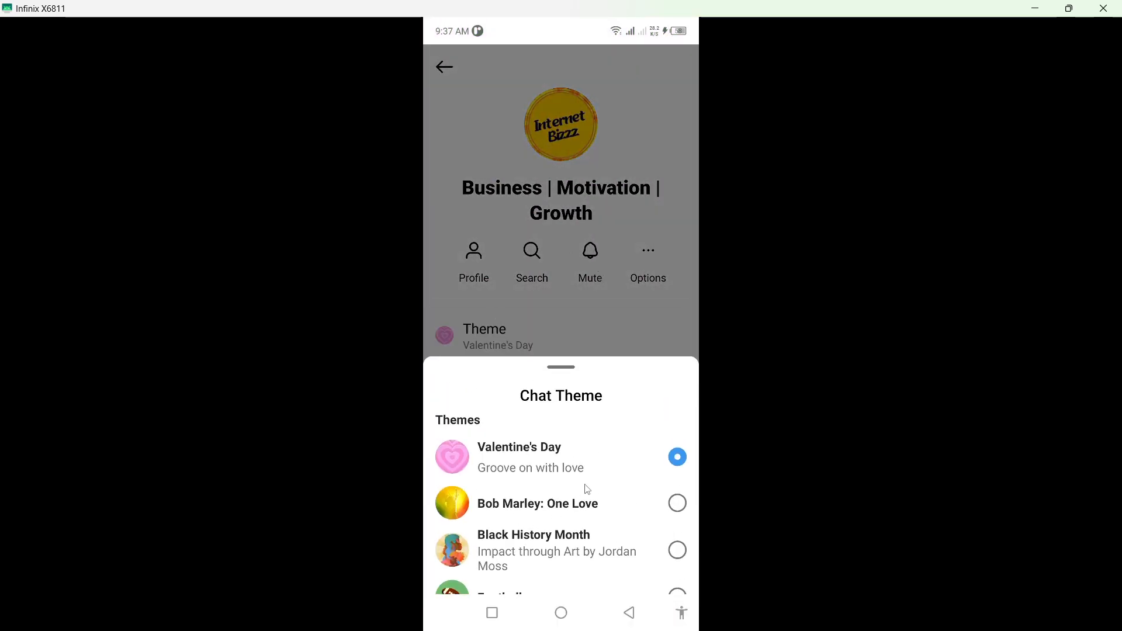
scroll("down", 3)
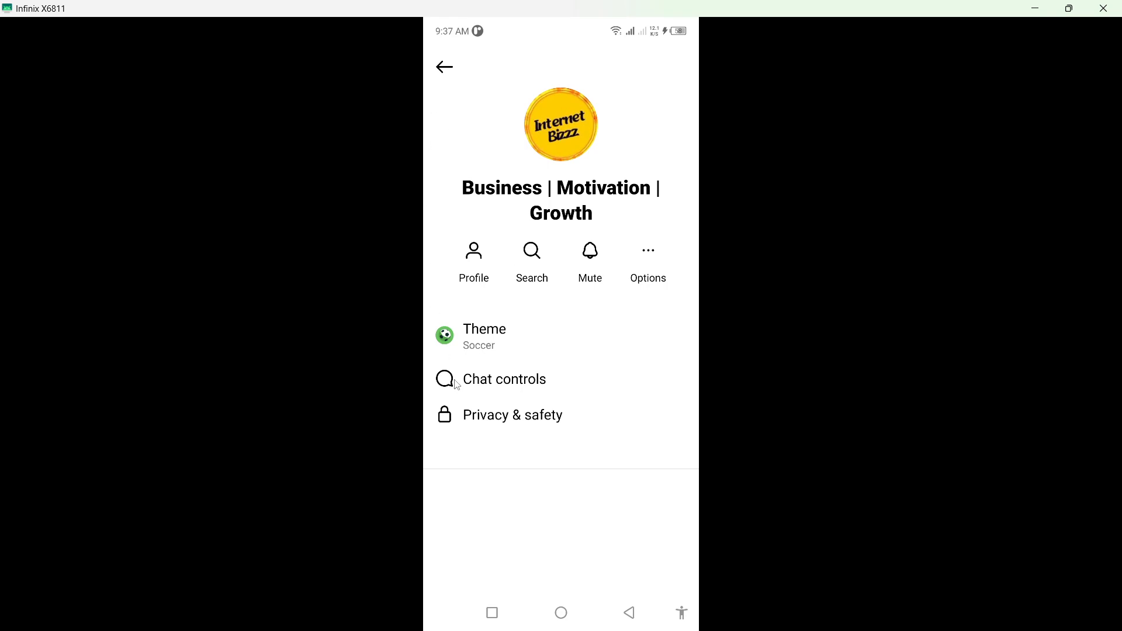
mouse_move(446, 72)
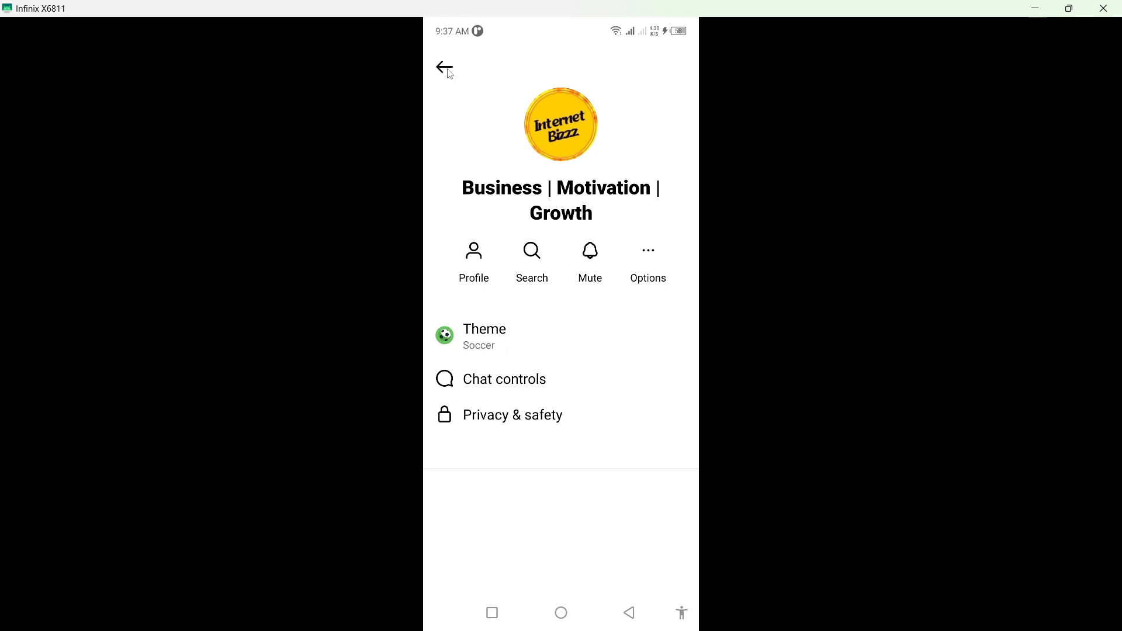
left_click(444, 67)
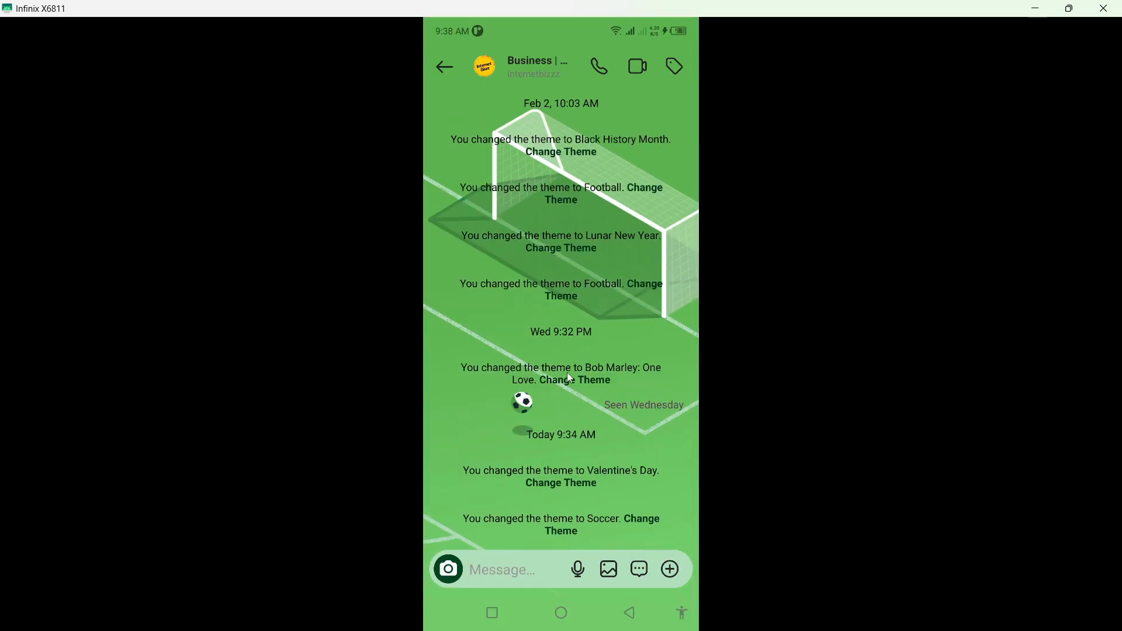